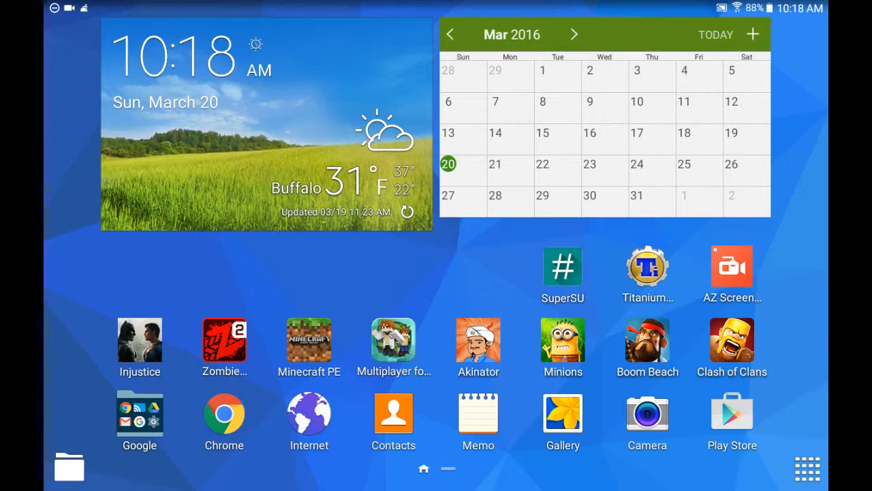
Launch SuperSU from the home screen and show its Settings page.
left_click(563, 264)
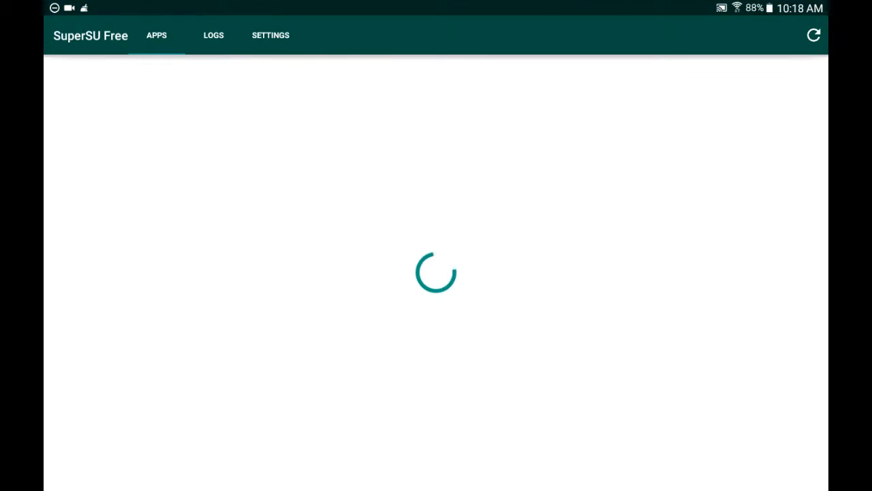
left_click(270, 35)
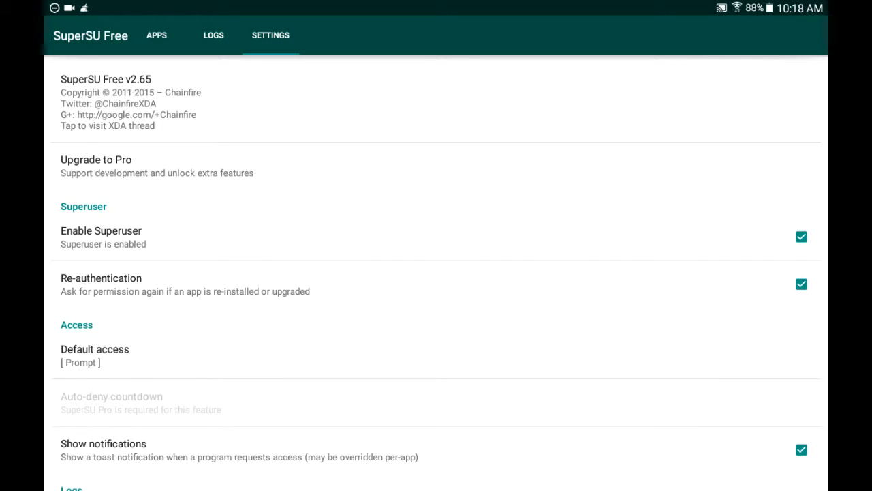
Reach the Security section and leave Mount namespace separation unticked.
scroll("down", 3)
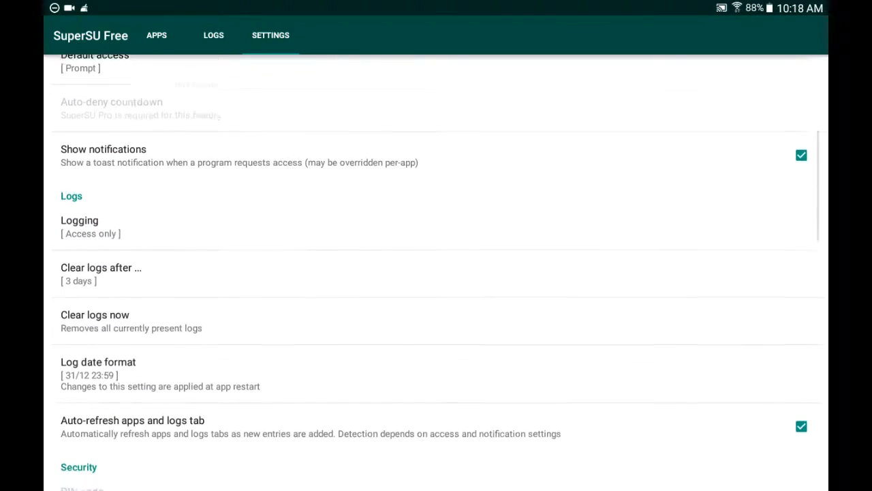
scroll("down", 3)
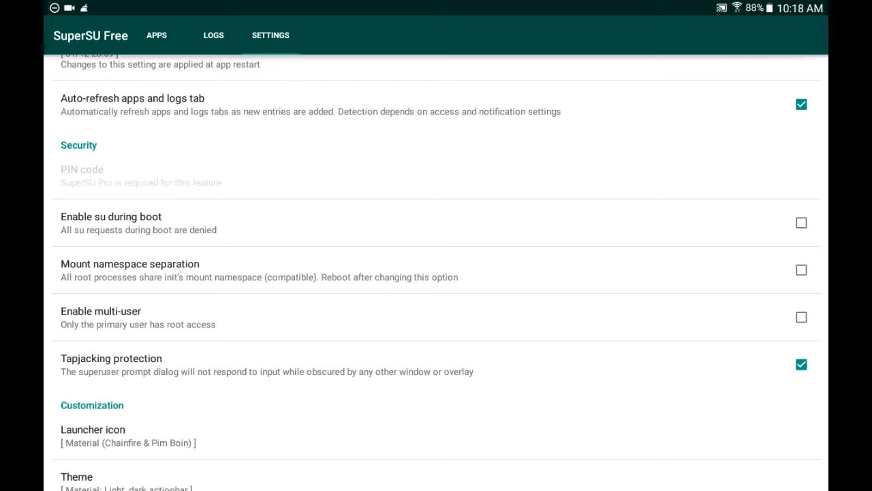
scroll("down", 3)
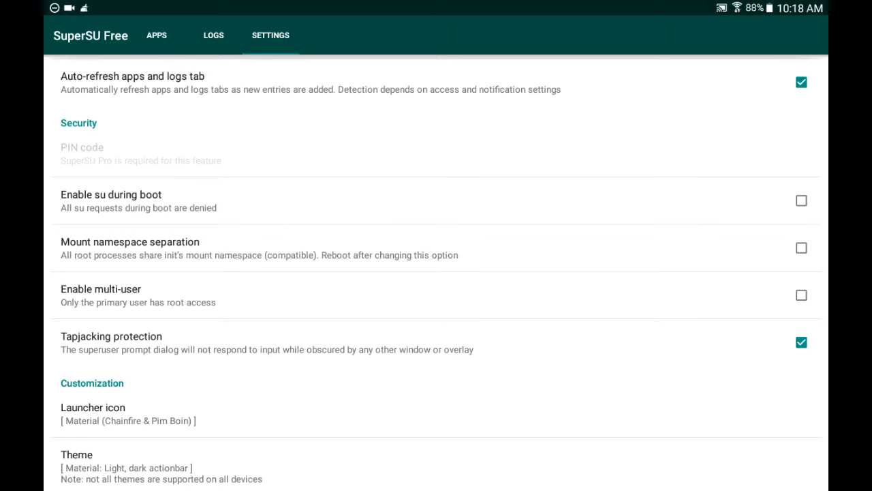
scroll("down", 3)
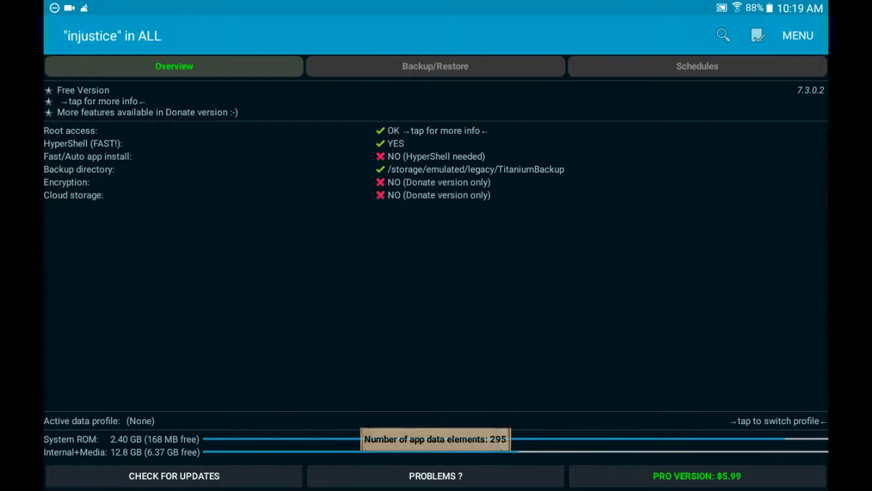
Check Injustice 2.8.1 shows 1 backup in Backup/Restore, then go Home.
left_click(435, 65)
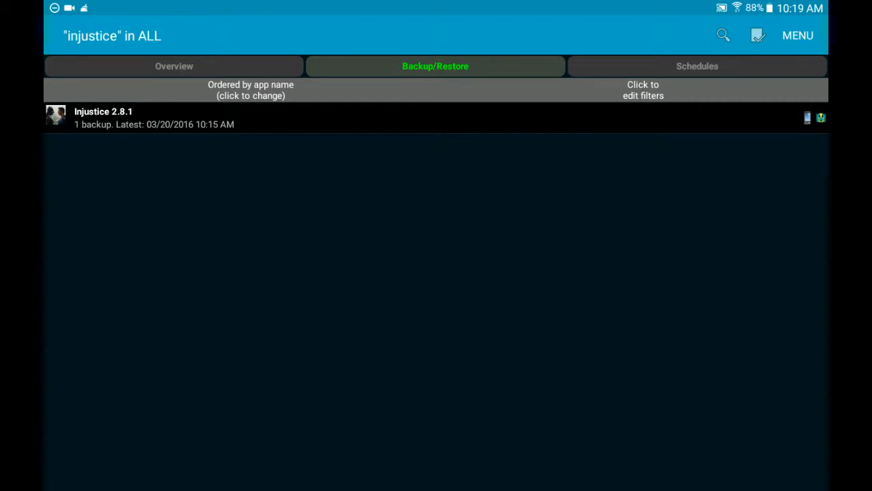
key("HOME")
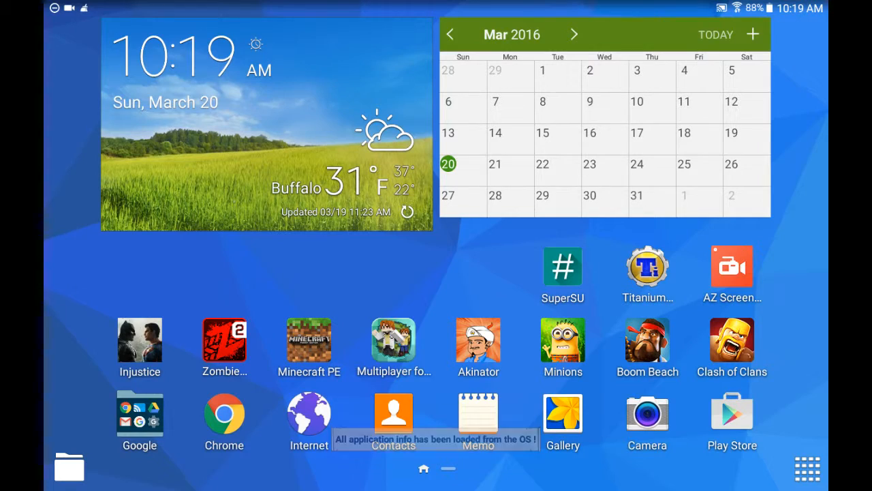